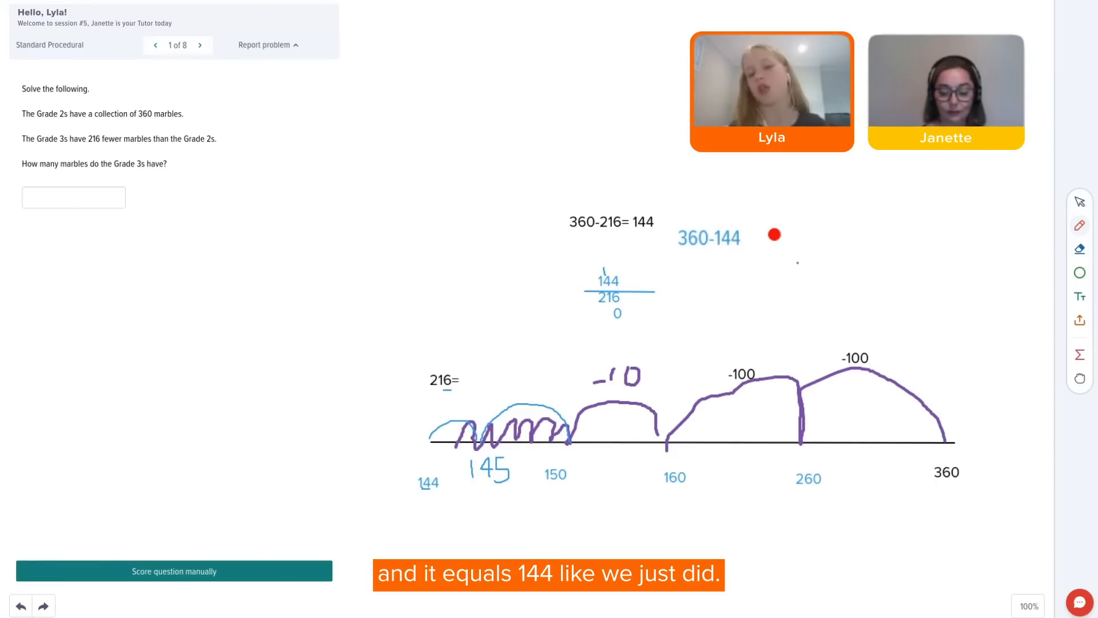
pyautogui.write('=216')
pyautogui.write('144+')
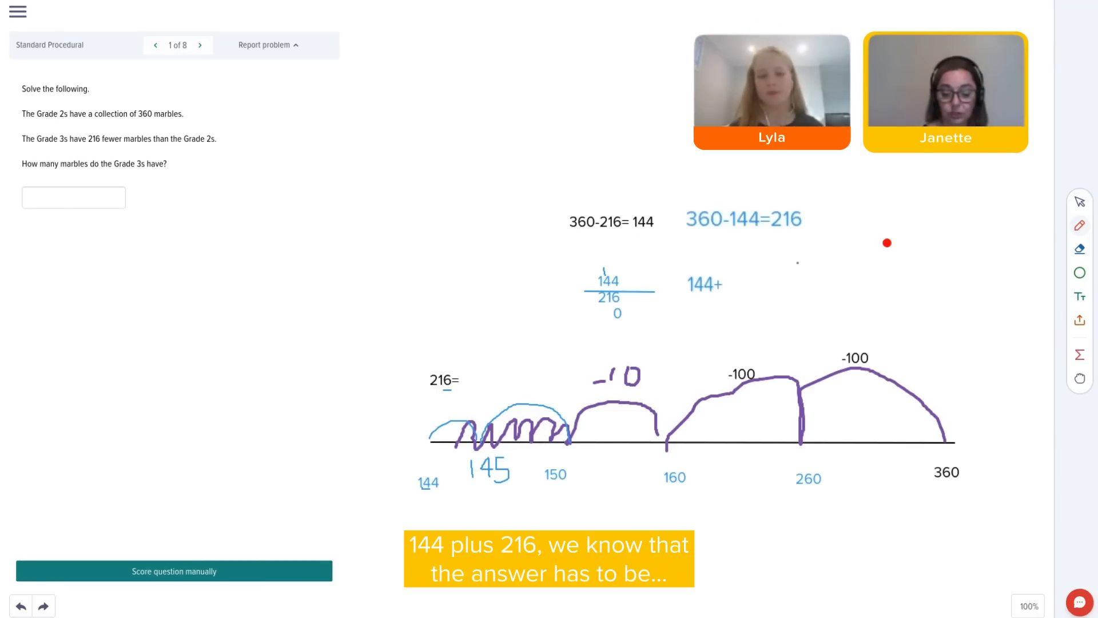
pyautogui.write('216')
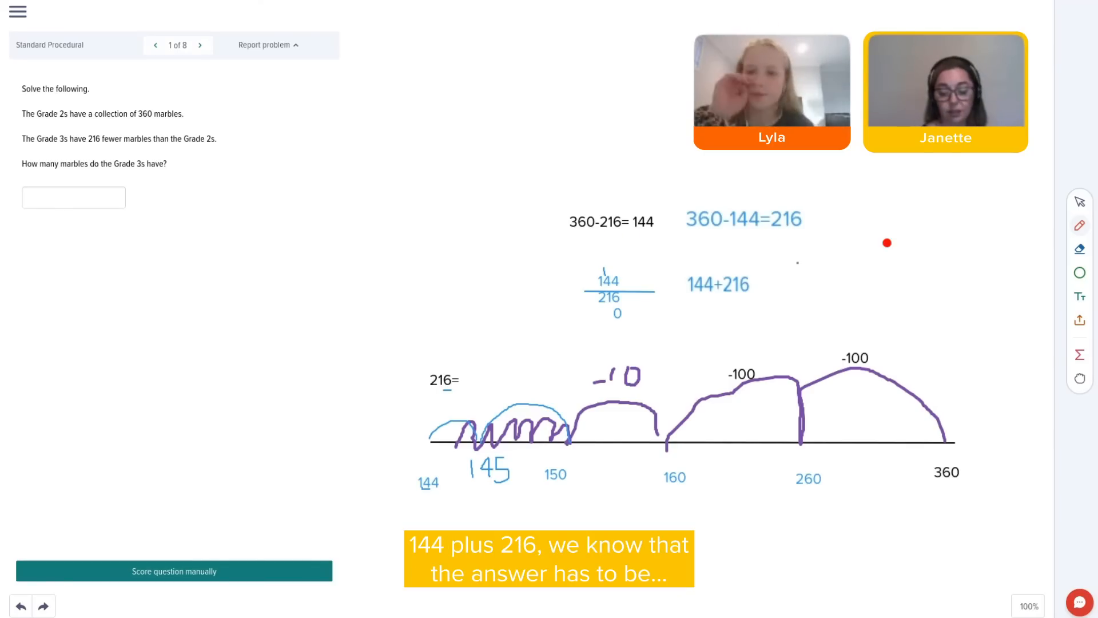